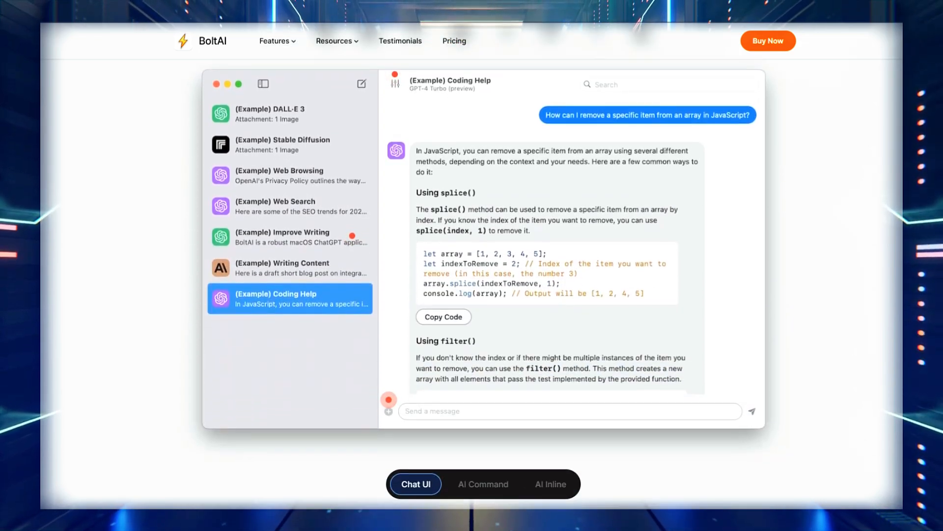
scroll(down, 3)
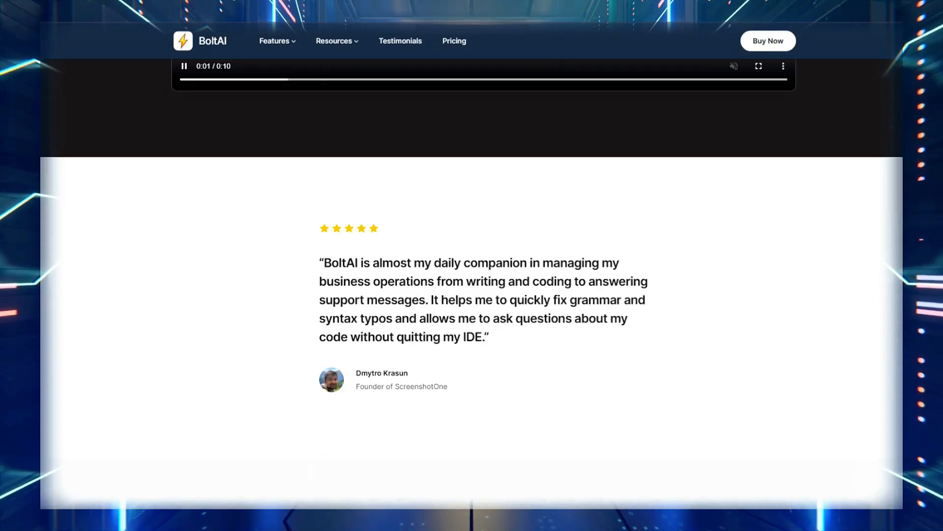
scroll(down, 3)
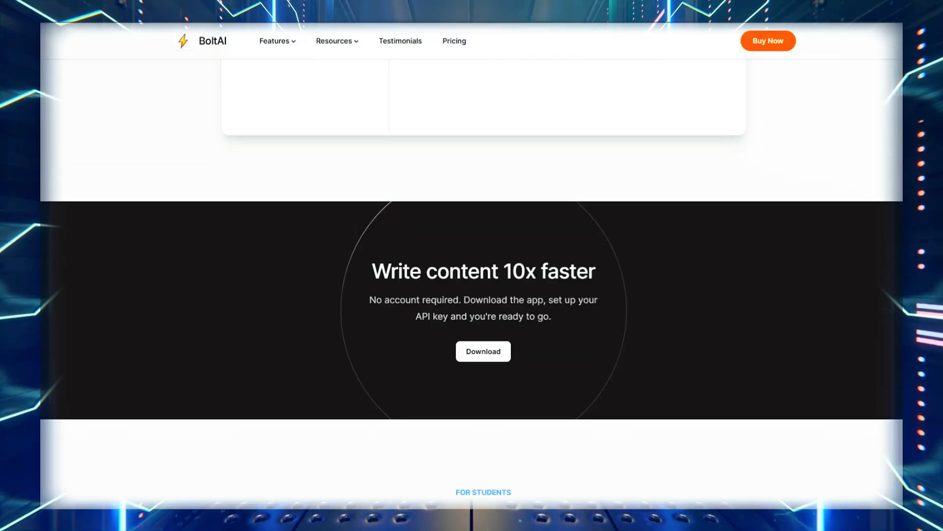